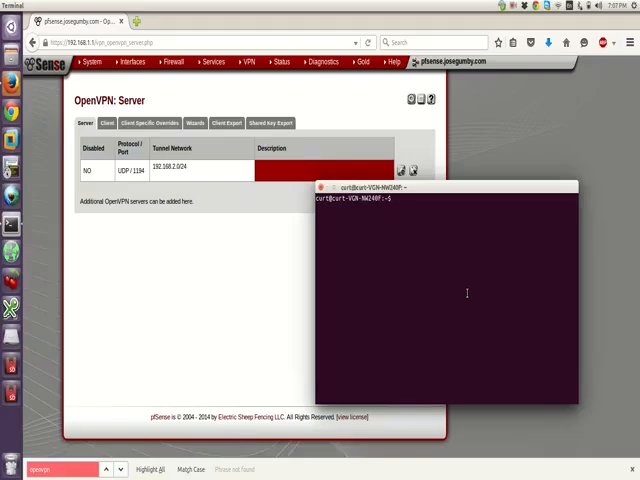
In Downloads, unzip pfsense-udp-1194-curt-config.zip to extract the OpenVPN client files.
{"action": "type", "text": "d"}
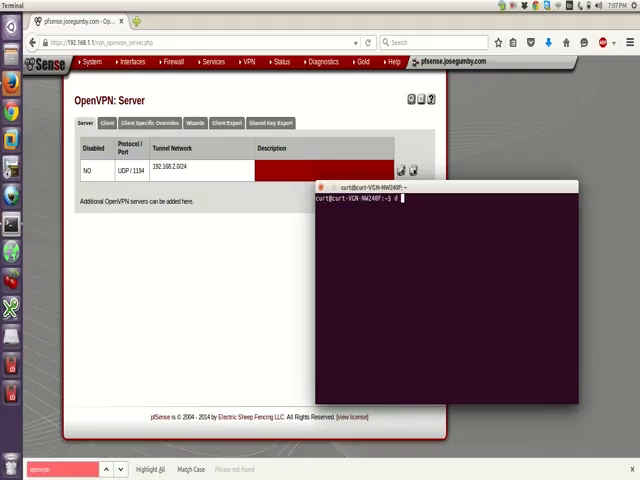
{"action": "type", "text": "cd Downloads/"}
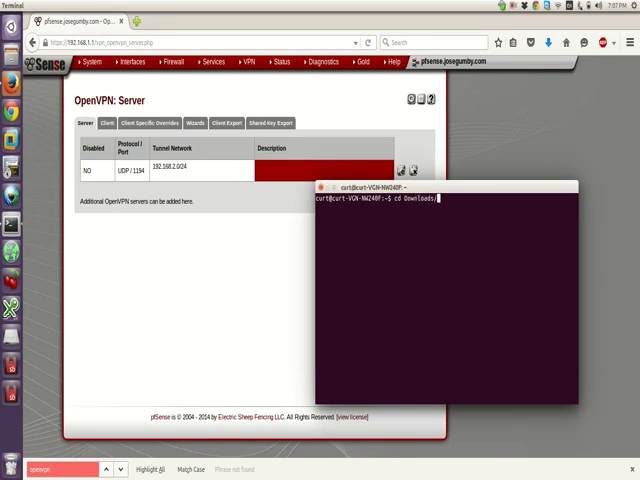
{"action": "type", "text": "/P"}
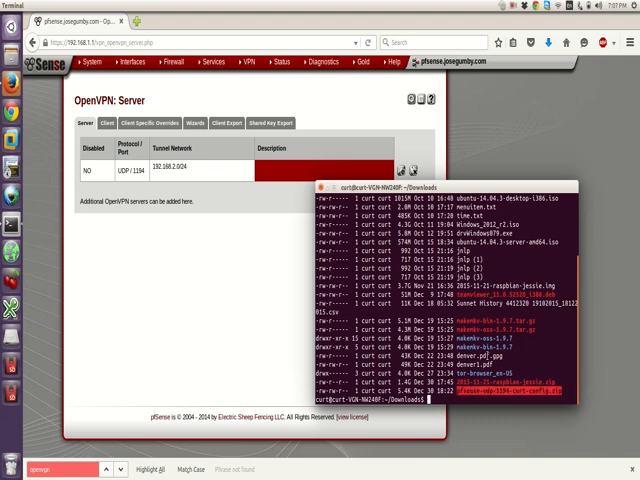
{"action": "type", "text": "unzip pfsense-udp-1194-curt-config.zip"}
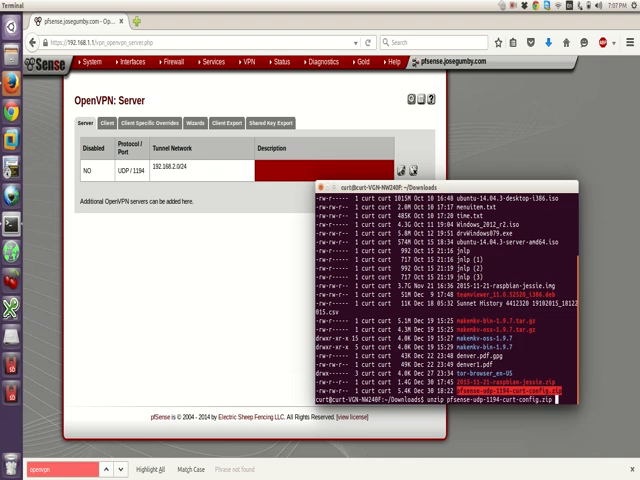
{"action": "key", "text": "Return"}
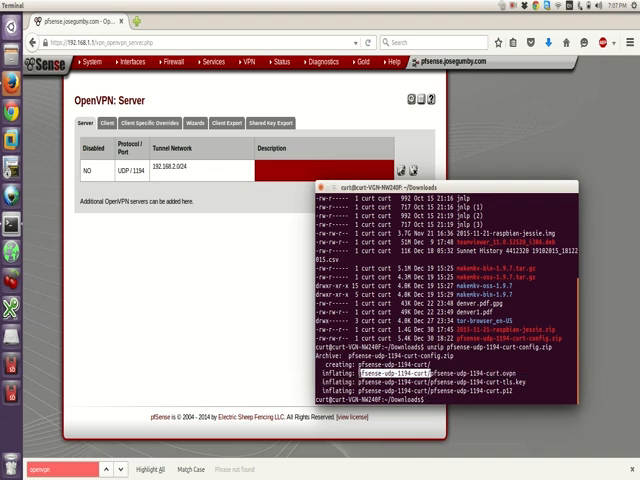
Enter the pfsense-udp-1194-curt folder and print the .ovpn client configuration.
{"action": "type", "text": "cd pfsense-udp-1194-curt/"}
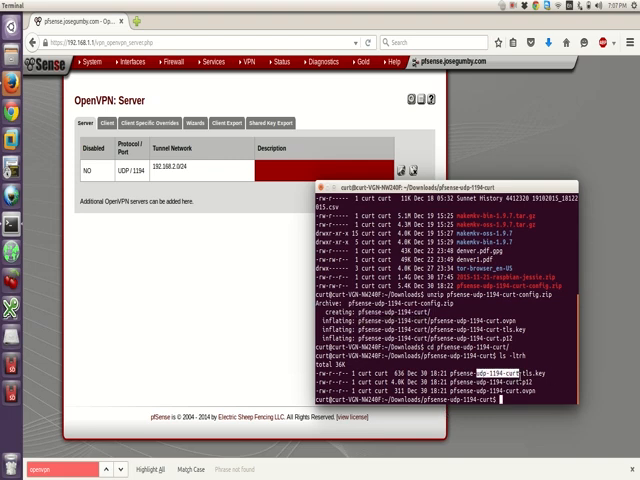
{"action": "type", "text": "cat pfsense-udp-1194-curt.ovpn"}
{"action": "type", "text": "file pfsense-udp-1194-curt.p12"}
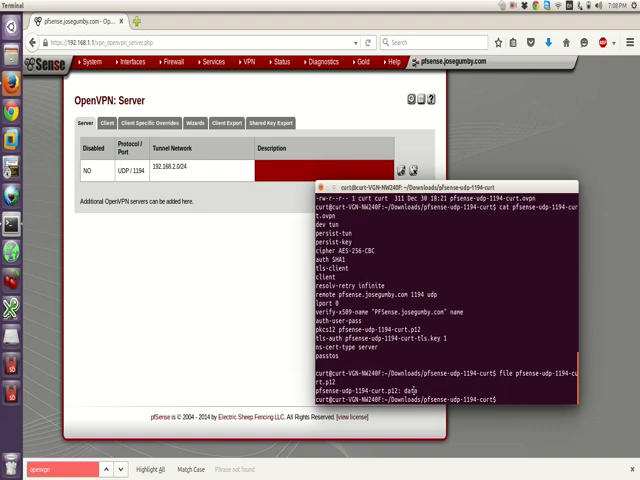
Decode pfsense-udp-1194-curt.p12 with openssl pkcs12, supplying the import password and PEM pass phrase.
{"action": "type", "text": "openssl pkcs12 -in pfsense-udp-1194-curt.p12"}
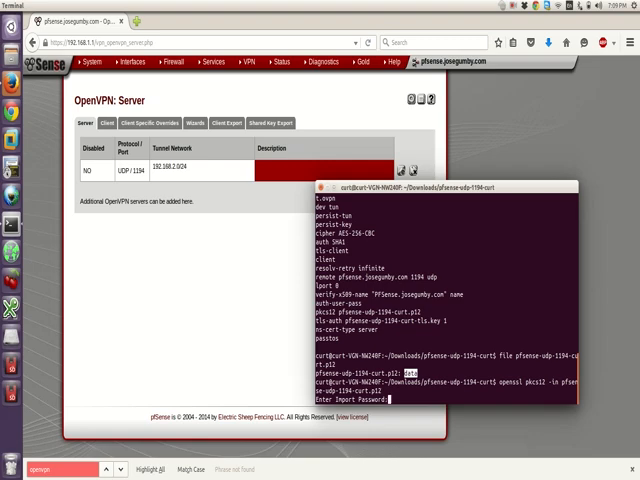
{"action": "key", "text": "Return"}
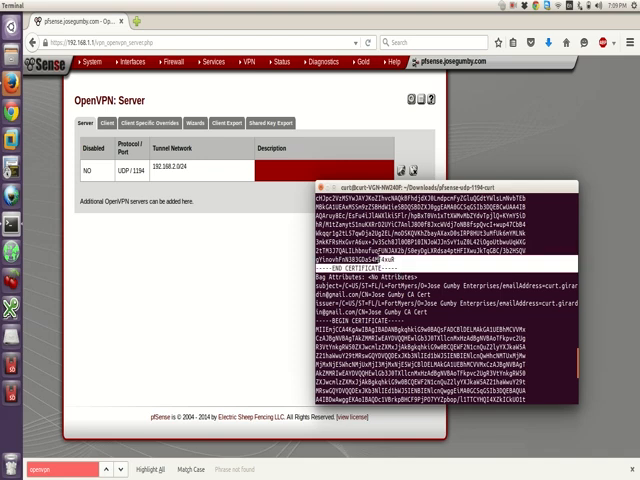
{"action": "scroll", "scroll_direction": "down", "scroll_amount": 3}
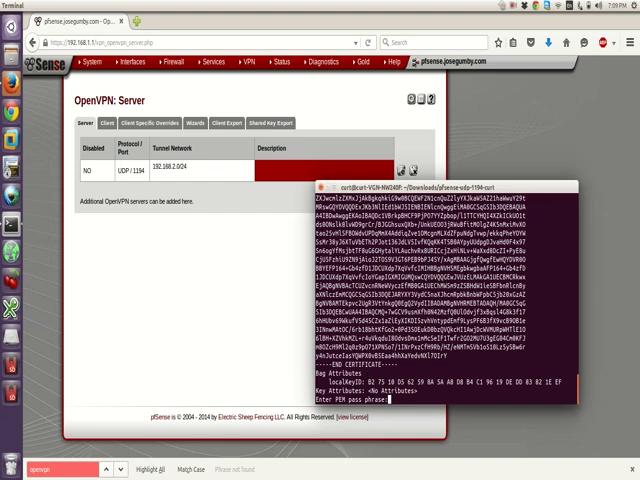
{"action": "key", "text": "Return"}
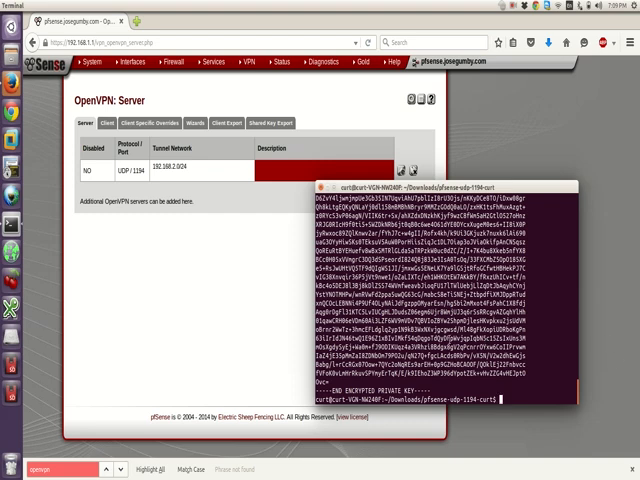
{"action": "scroll", "scroll_direction": "down", "scroll_amount": 3}
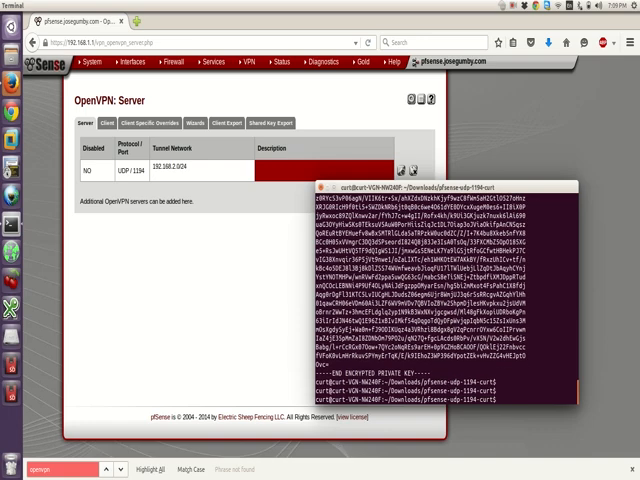
Search apt packages for openvpn, filtered to network-manager entries.
{"action": "type", "text": "ls -ltrh"}
{"action": "type", "text": "apt-cache search"}
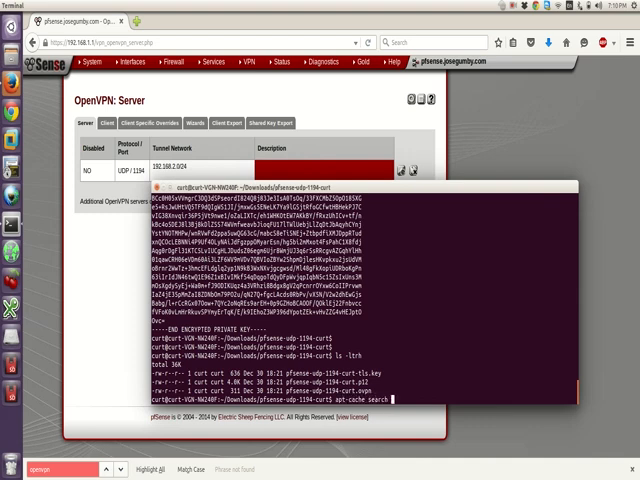
{"action": "type", "text": "openvpn"}
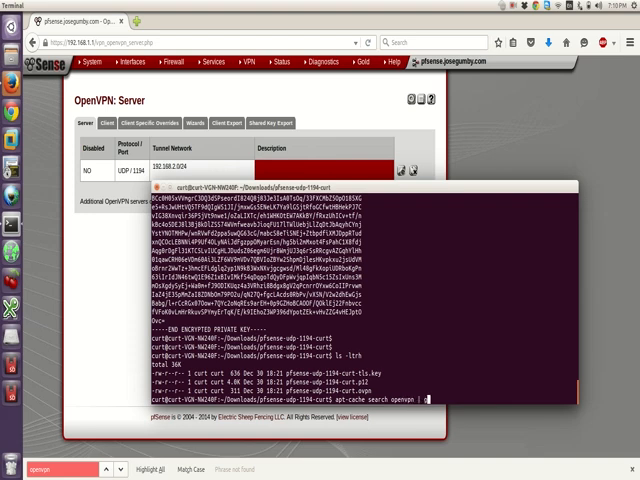
{"action": "type", "text": "| grep network"}
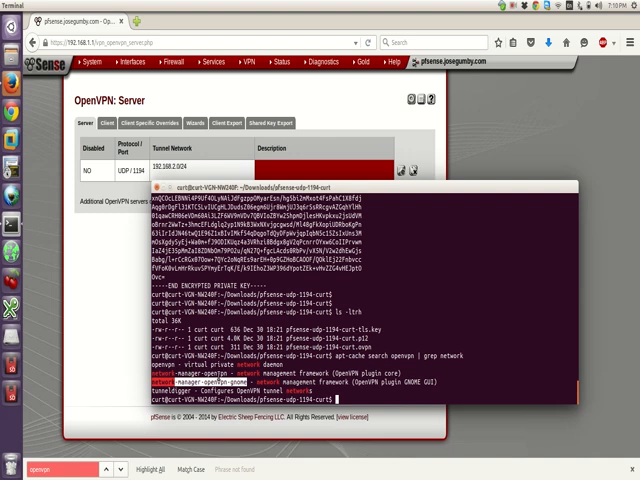
Install network-manager-openvpn-gnome with sudo apt-get, confirming with the password and y.
{"action": "type", "text": "sudo apt-get inst"}
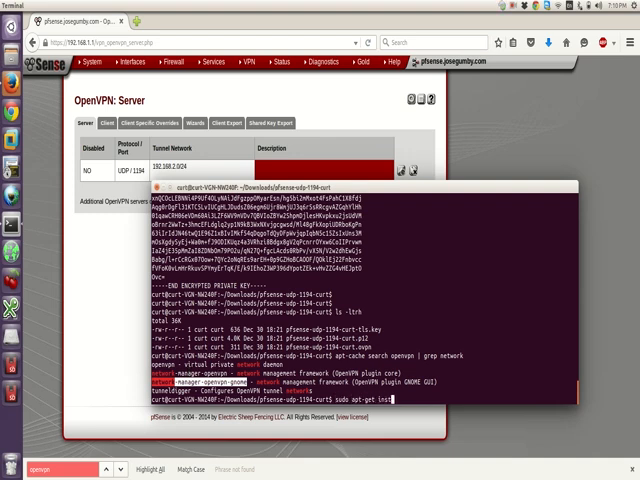
{"action": "type", "text": "network-manager-openvpn-gnome"}
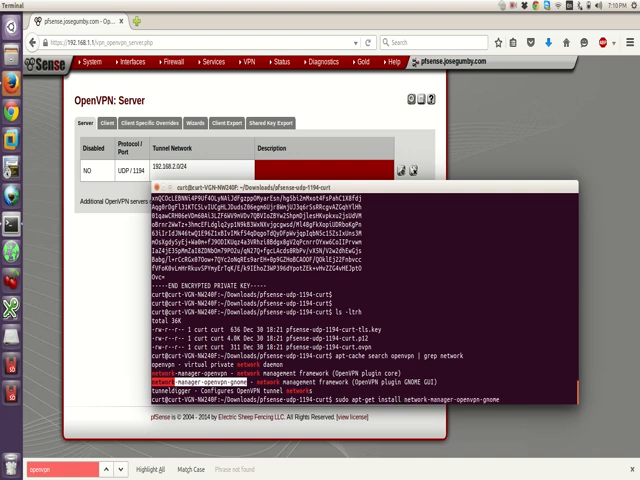
{"action": "key", "text": "Return"}
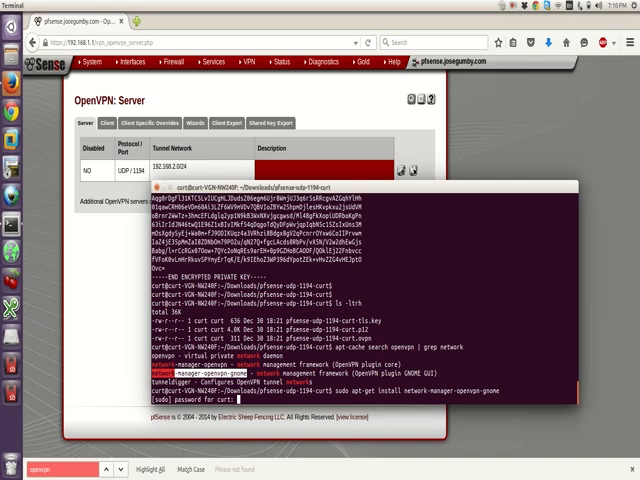
{"action": "key", "text": "Return"}
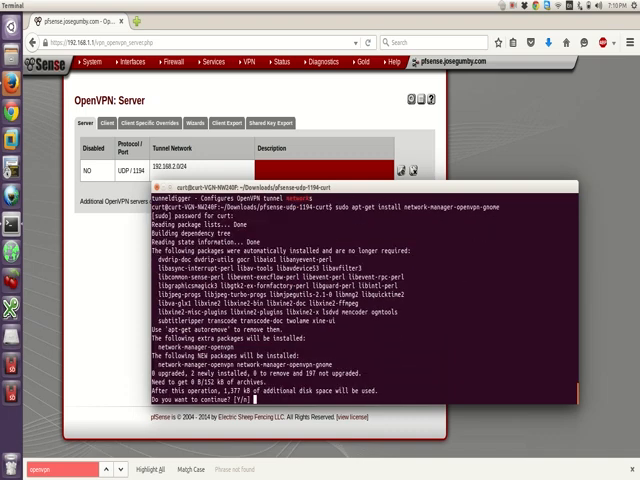
{"action": "type", "text": "y"}
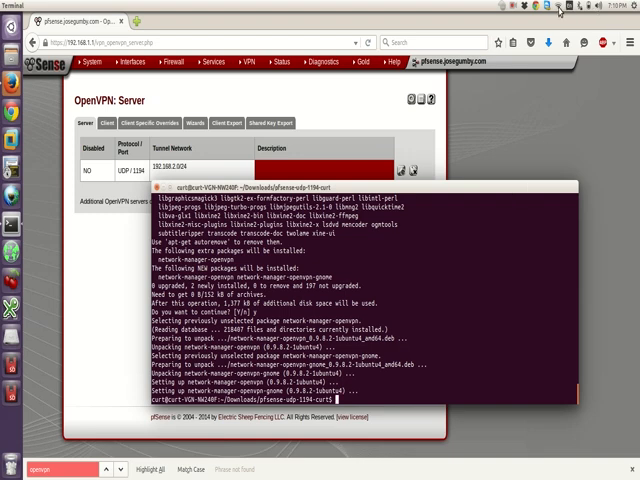
Open Edit Connections, start a new OpenVPN connection, and cancel the editor unsaved.
{"action": "left_click", "coordinate": [587, 9]}
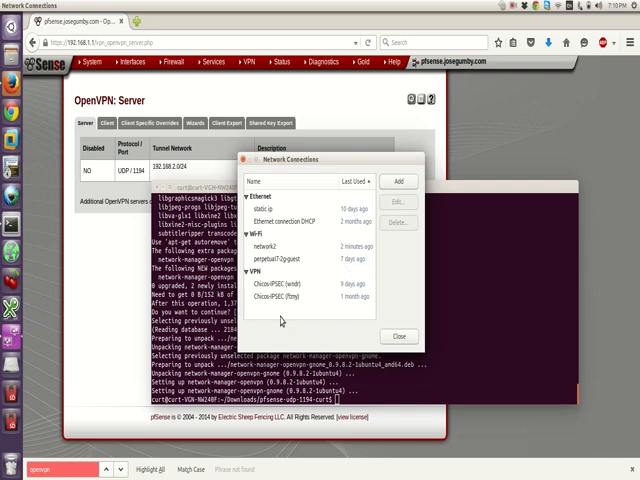
{"action": "left_click", "coordinate": [398, 181]}
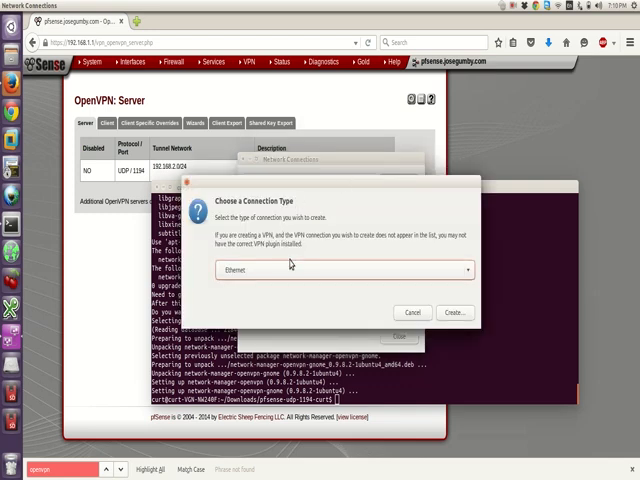
{"action": "left_click", "coordinate": [340, 269]}
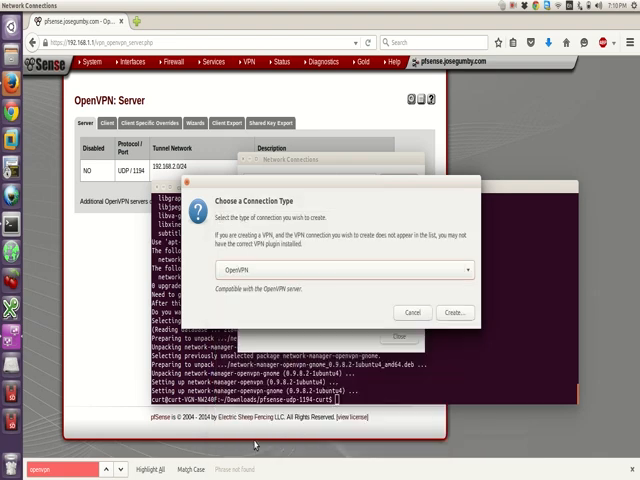
{"action": "left_click", "coordinate": [411, 312]}
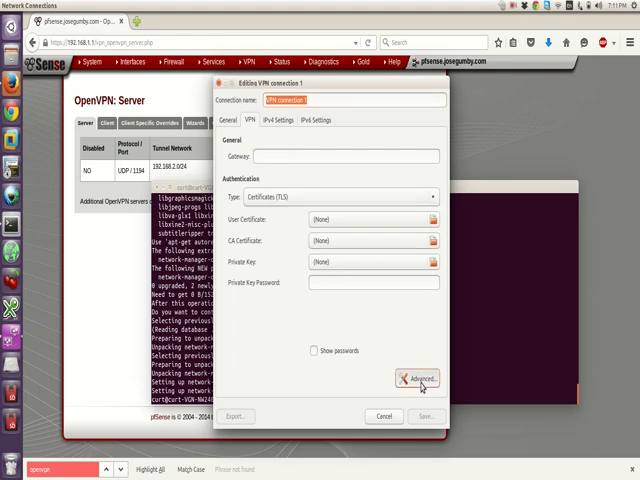
{"action": "left_click", "coordinate": [416, 379]}
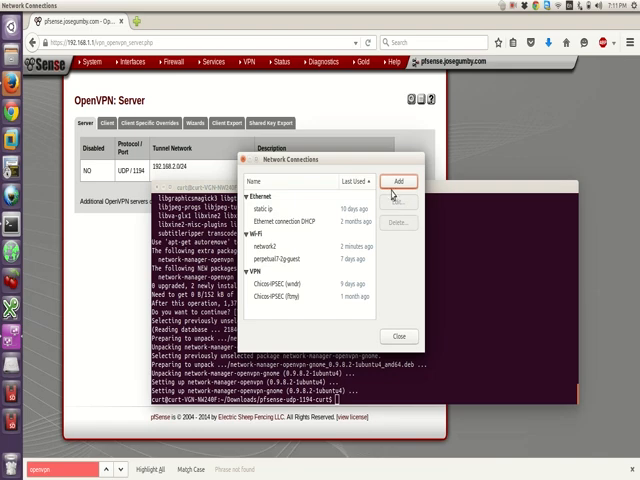
Add a connection by importing pfsense-udp-1194-curt.ovpn from the Downloads folder.
{"action": "left_click", "coordinate": [398, 181]}
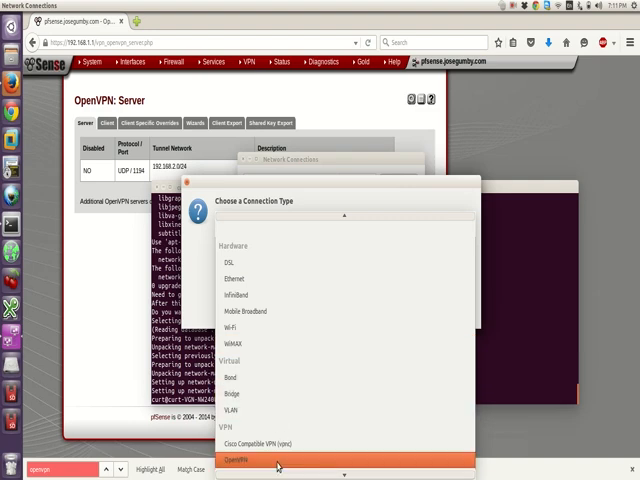
{"action": "scroll", "scroll_direction": "down", "scroll_amount": 3}
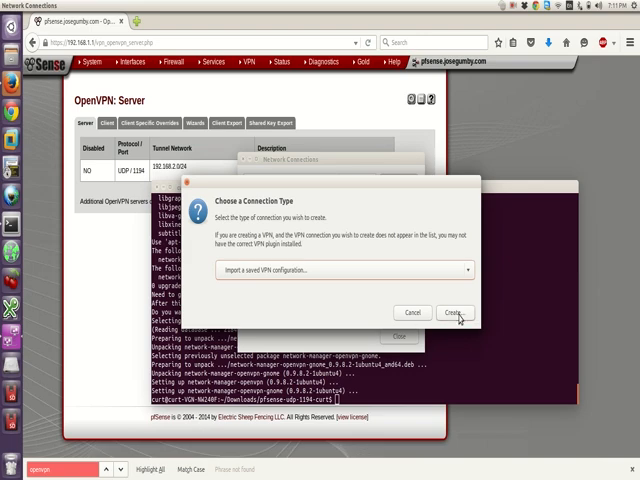
{"action": "left_click", "coordinate": [456, 312]}
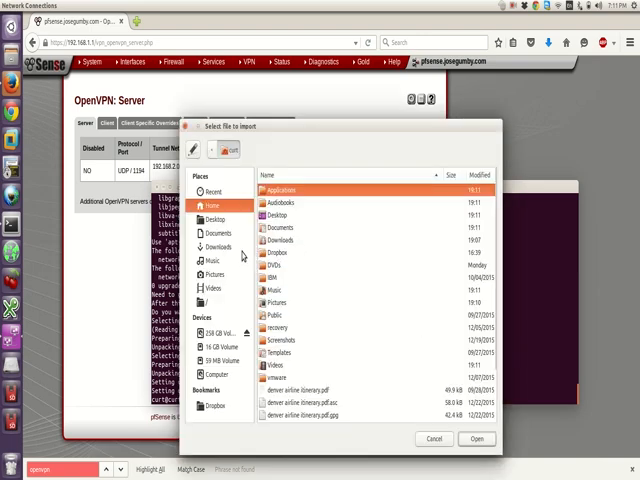
{"action": "left_click", "coordinate": [212, 248]}
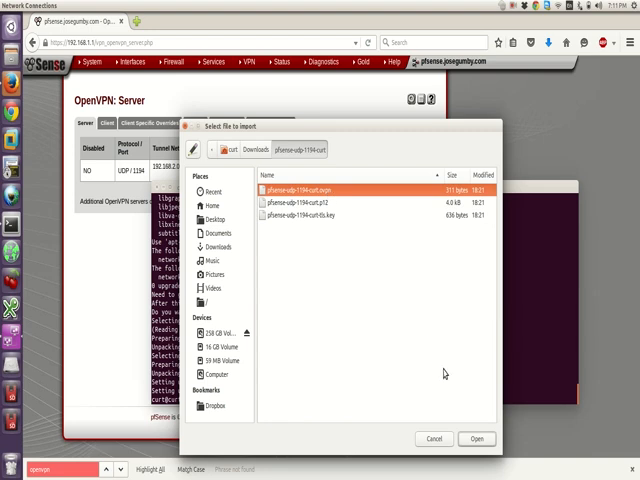
{"action": "left_click", "coordinate": [476, 438]}
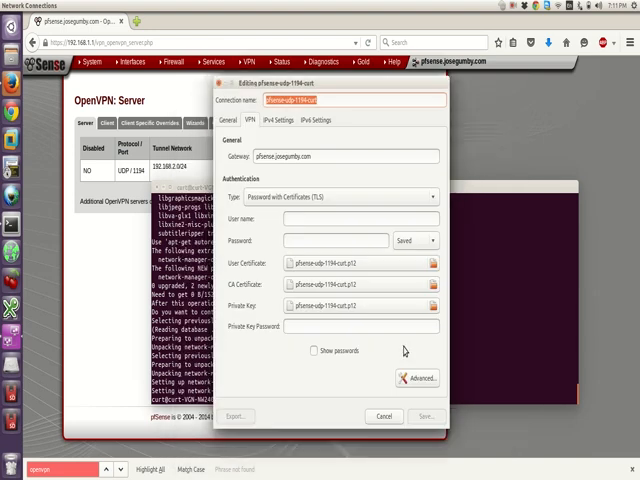
{"action": "mouse_move", "coordinate": [330, 286]}
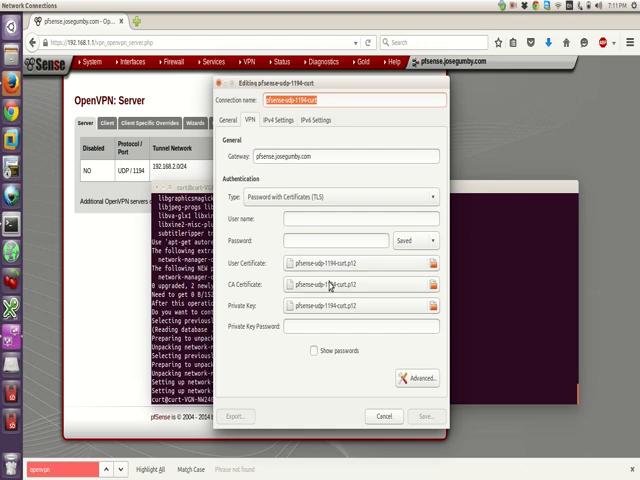
{"action": "mouse_move", "coordinate": [330, 287]}
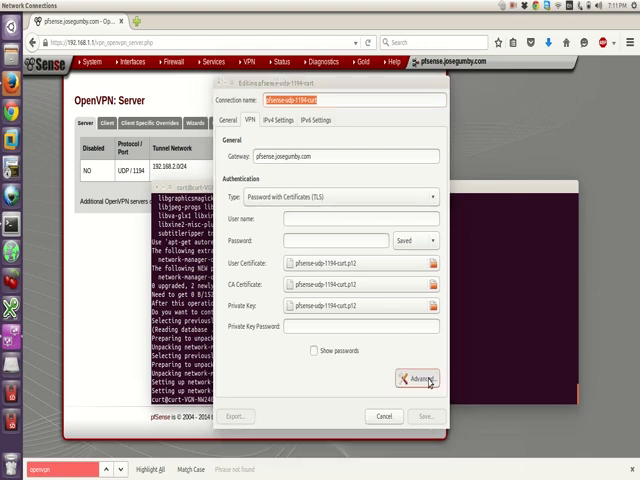
{"action": "left_click", "coordinate": [415, 379]}
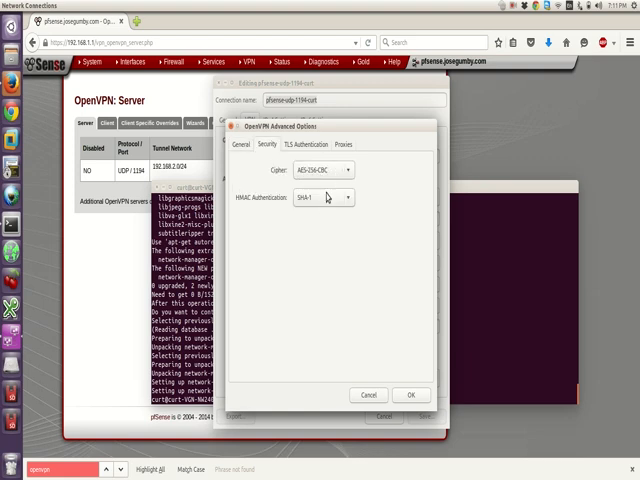
{"action": "left_click", "coordinate": [300, 144]}
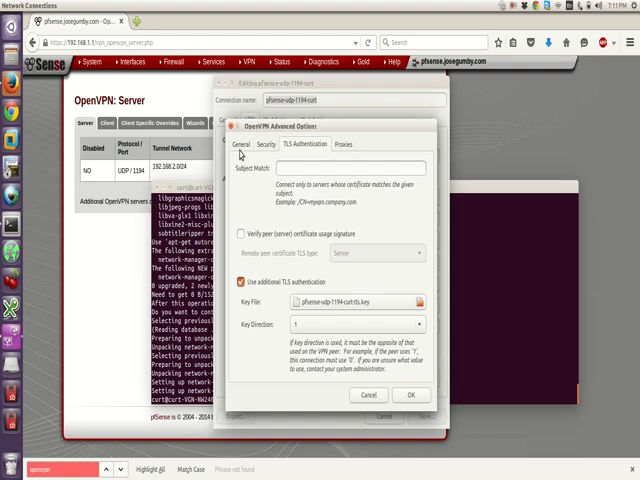
{"action": "left_click", "coordinate": [256, 146]}
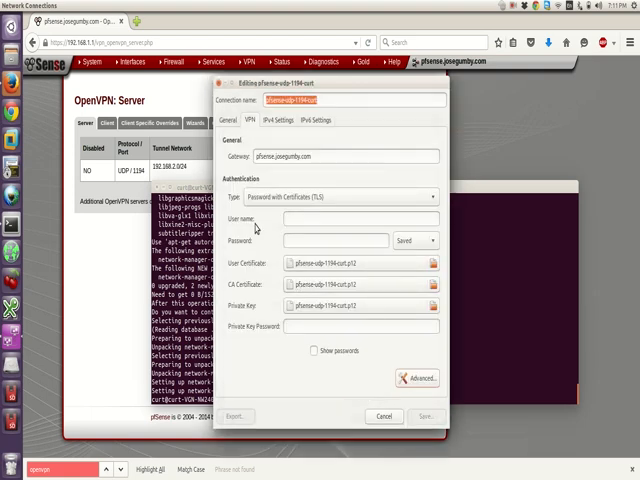
Enter user name curt and the VPN password for pfsense-udp-1194-curt.
{"action": "left_click", "coordinate": [335, 218]}
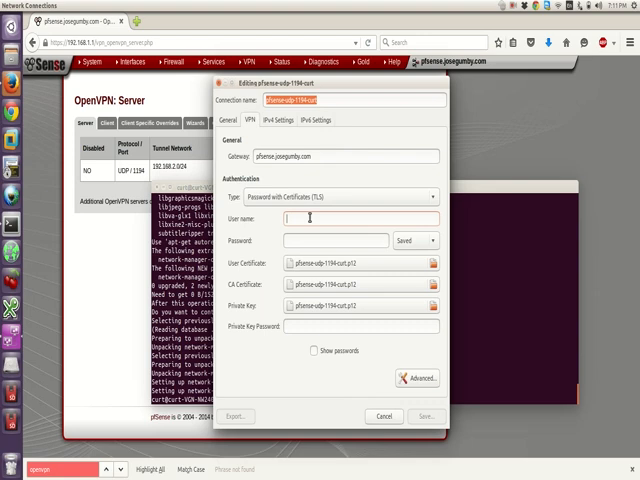
{"action": "type", "text": "curt"}
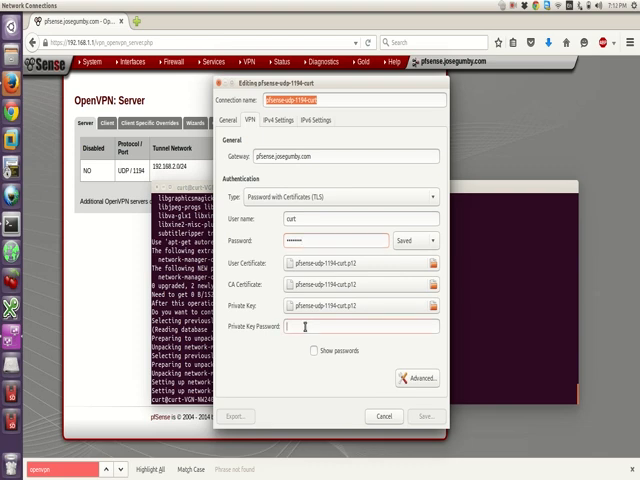
{"action": "type", "text": "1"}
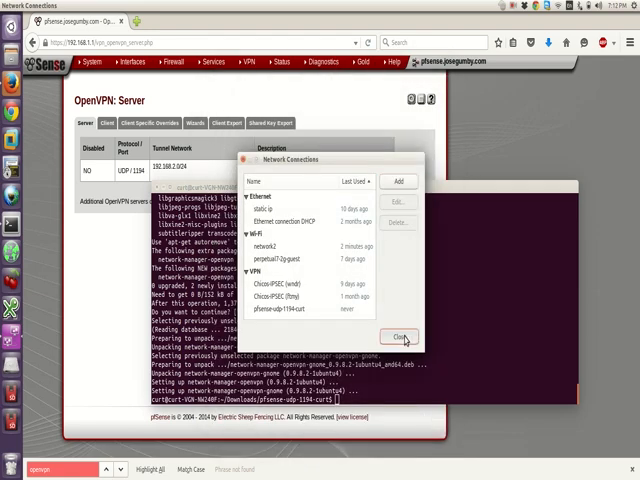
Close the Network Connections window.
{"action": "left_click", "coordinate": [396, 335]}
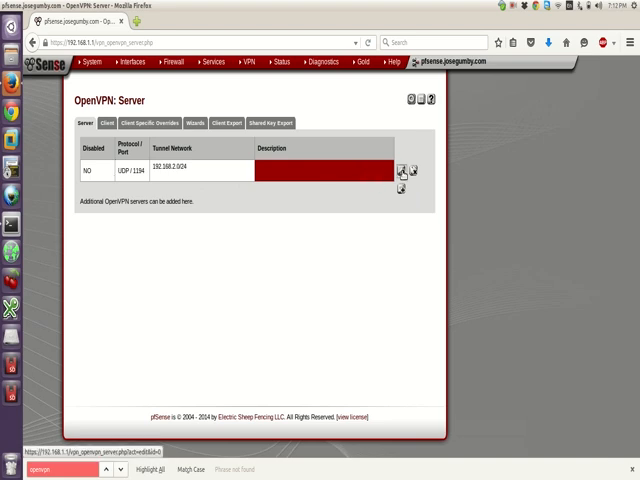
Save the OpenVPN server with Interface set to LAN, then restart the openvpn service.
{"action": "left_click", "coordinate": [400, 170]}
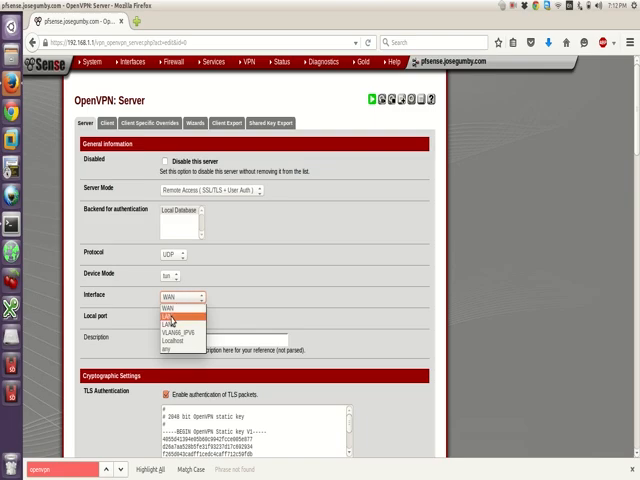
{"action": "scroll", "scroll_direction": "down", "scroll_amount": 3}
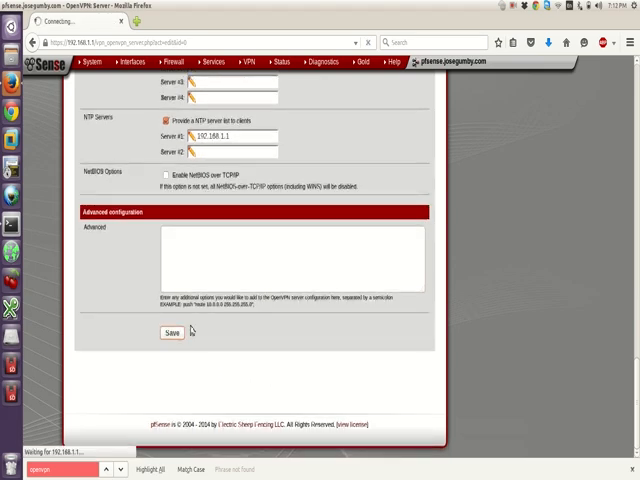
{"action": "left_click", "coordinate": [167, 332]}
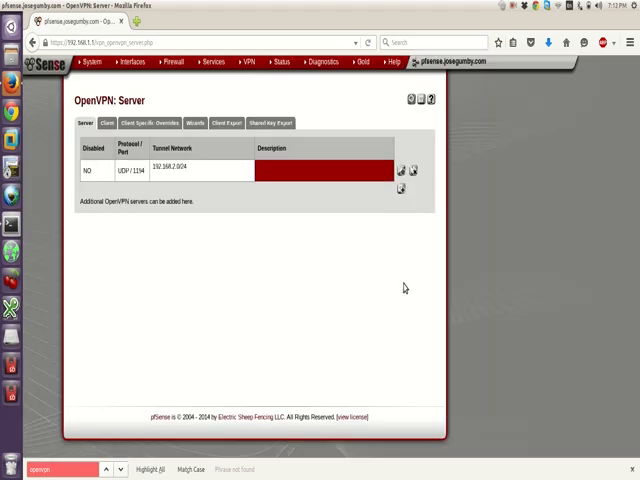
{"action": "left_click", "coordinate": [401, 170]}
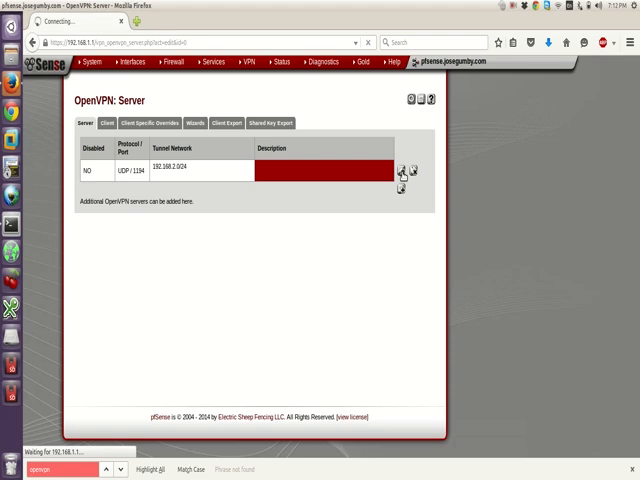
{"action": "left_click", "coordinate": [401, 170]}
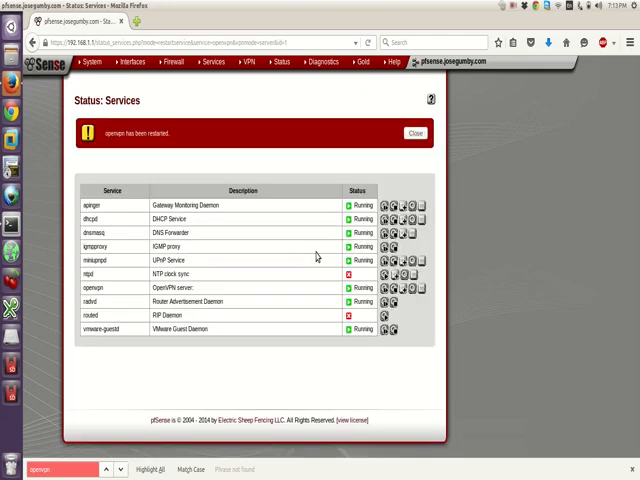
{"action": "mouse_move", "coordinate": [581, 148]}
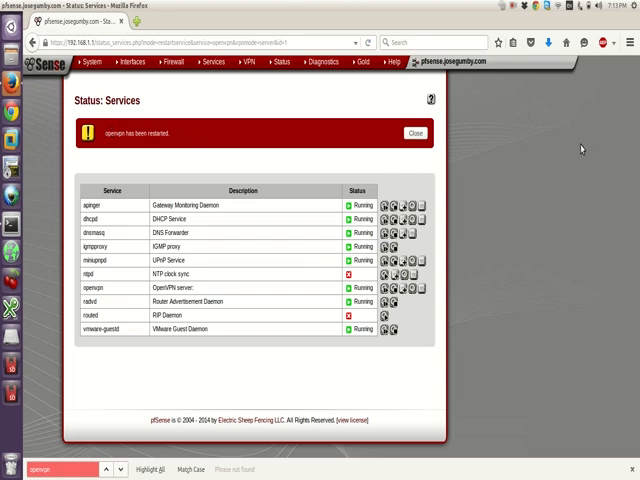
{"action": "mouse_move", "coordinate": [488, 281]}
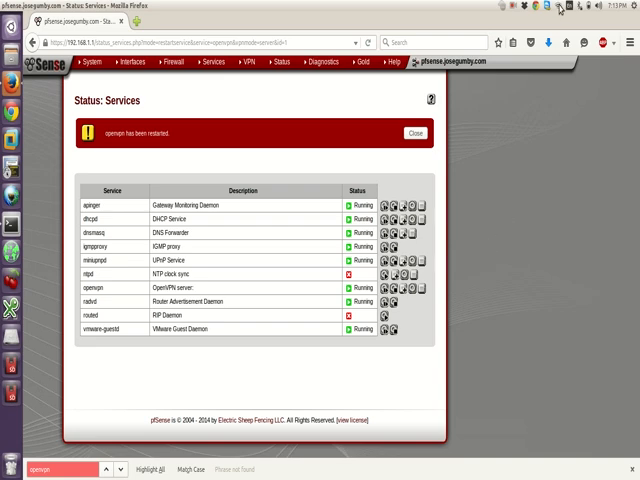
{"action": "left_click", "coordinate": [561, 7]}
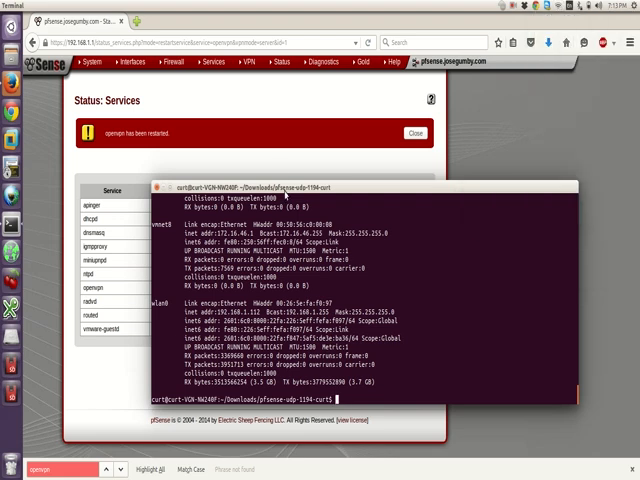
Switch back to the pfSense OpenVPN page in Firefox.
{"action": "left_click", "coordinate": [249, 61]}
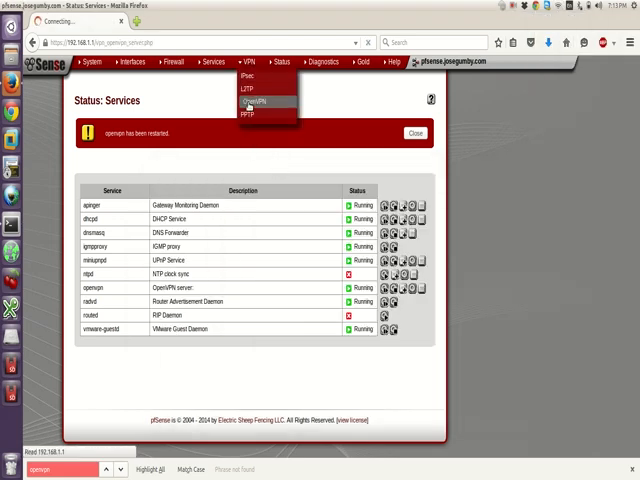
Change the OpenVPN server's interface to WAN and save it.
{"action": "left_click", "coordinate": [254, 101]}
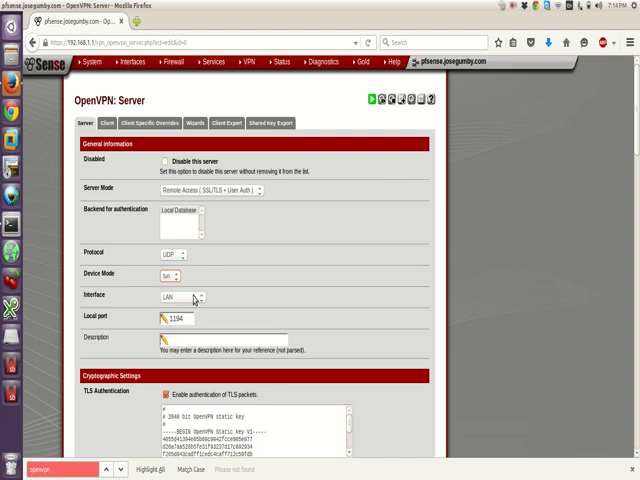
{"action": "left_click", "coordinate": [180, 298]}
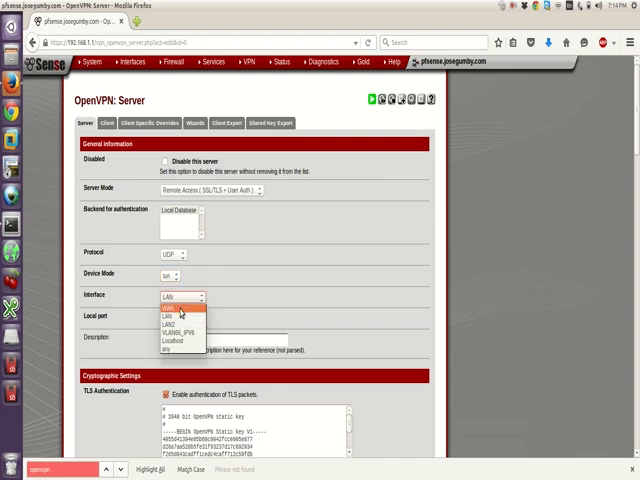
{"action": "left_click", "coordinate": [171, 296]}
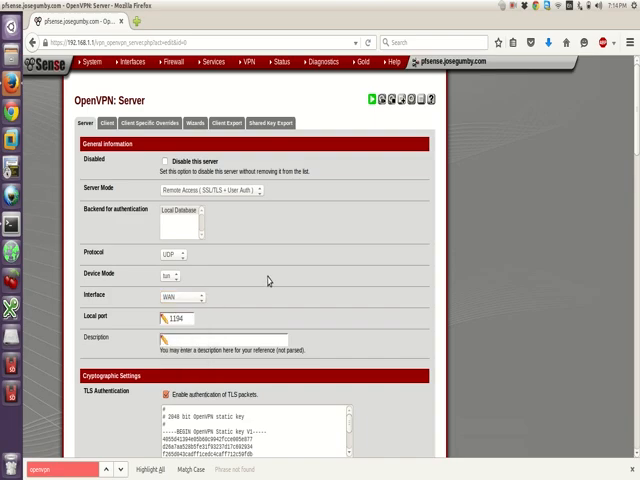
{"action": "scroll", "scroll_direction": "down", "scroll_amount": 3}
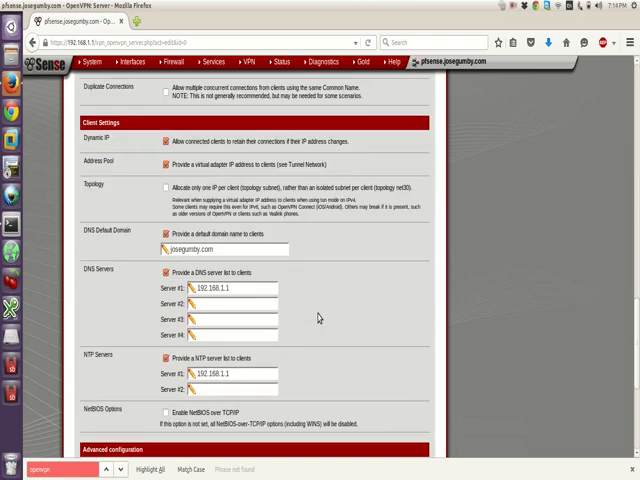
{"action": "scroll", "scroll_direction": "down", "scroll_amount": 3}
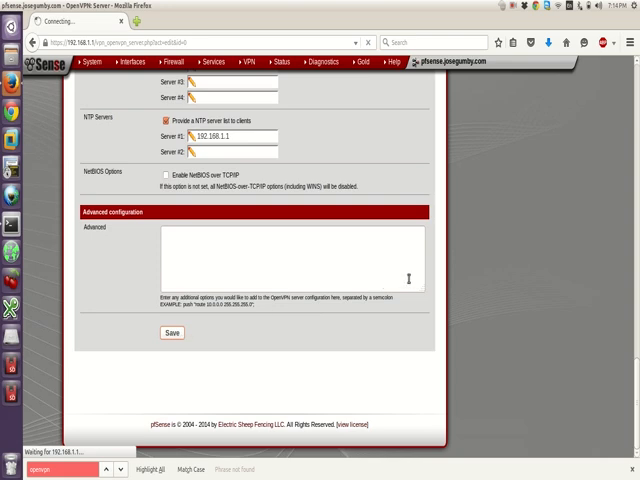
{"action": "left_click", "coordinate": [170, 332]}
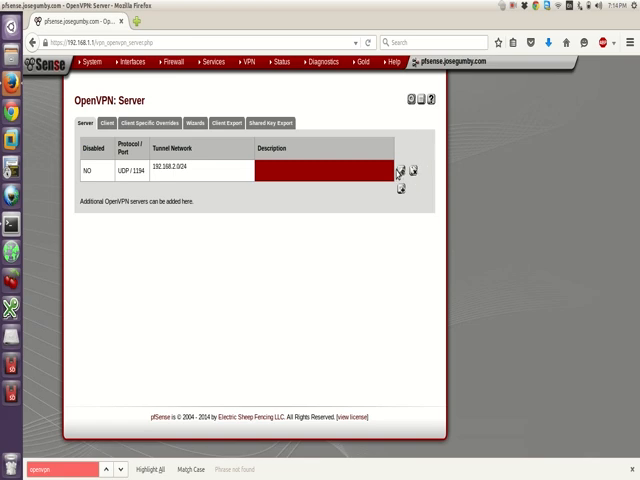
Reopen the OpenVPN server settings and restart the OpenVPN service.
{"action": "left_click", "coordinate": [400, 170]}
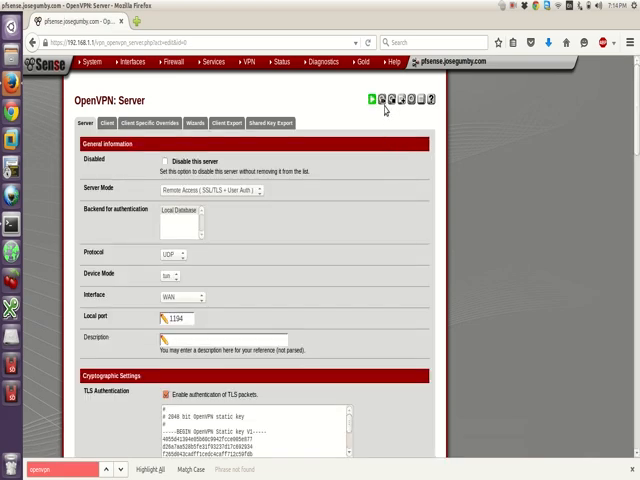
{"action": "left_click", "coordinate": [378, 99]}
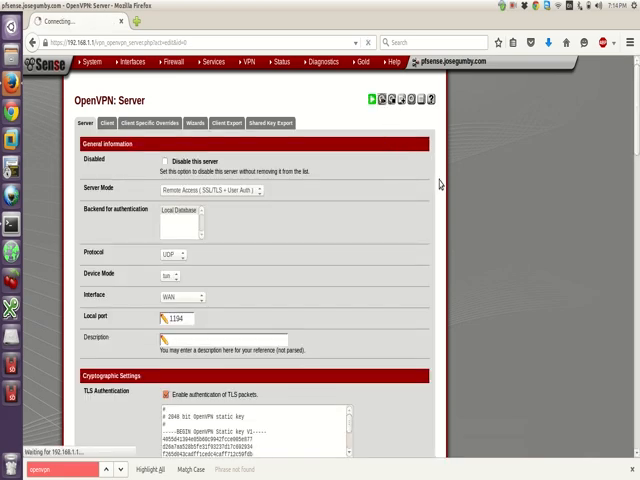